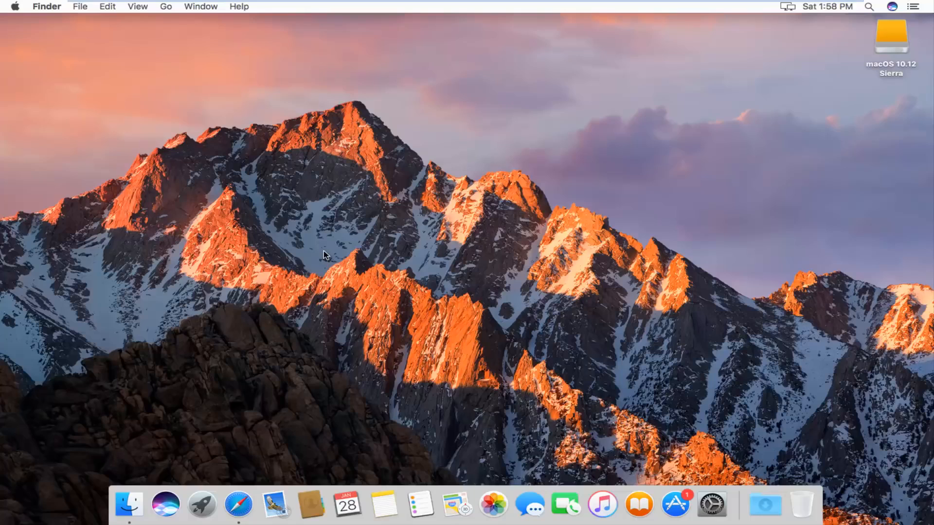
pyautogui.moveTo(334, 232)
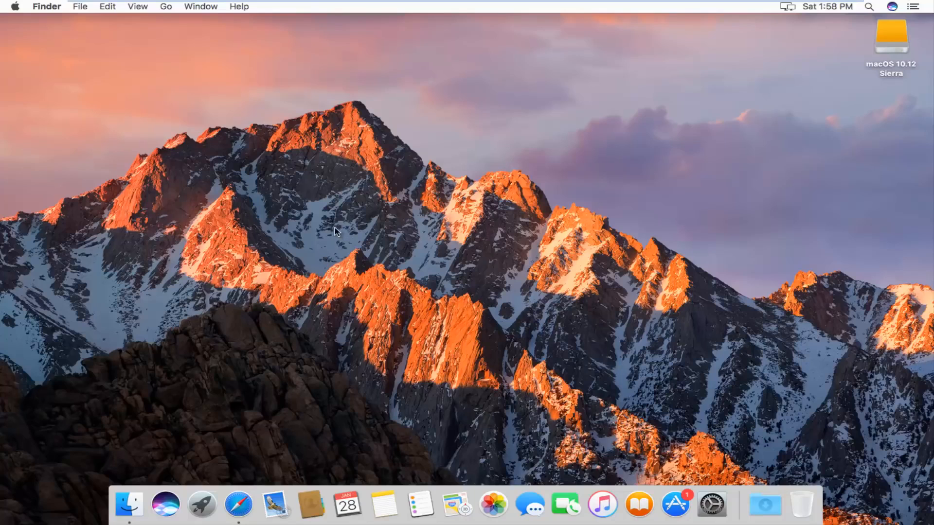
# Launch Safari from the Dock so its Favorites page appears
pyautogui.click(237, 505)
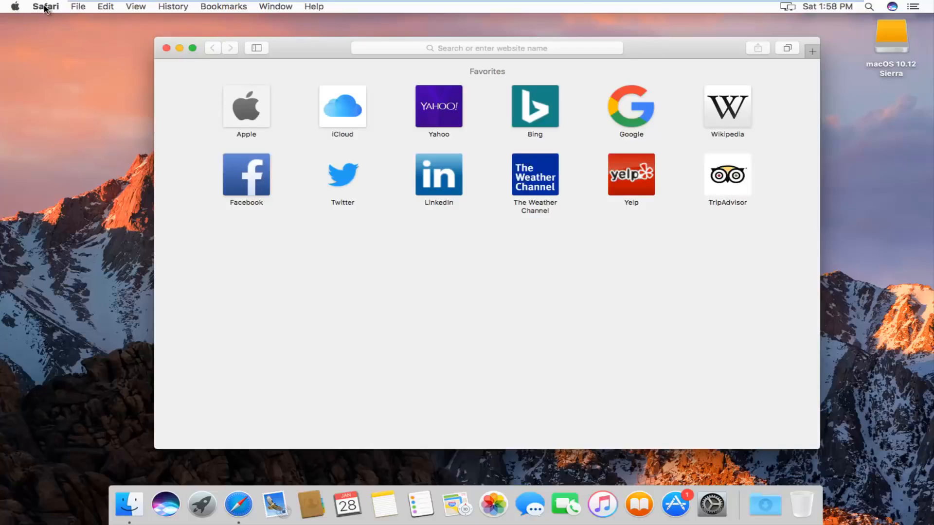
# Choose Clear History… from the Safari application menu to bring up the Clear History prompt
pyautogui.click(45, 7)
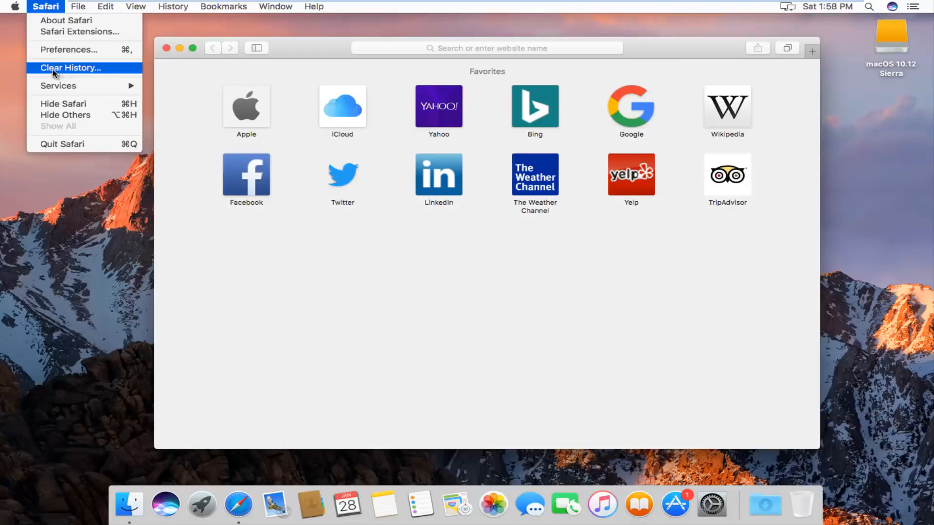
pyautogui.moveTo(64, 67)
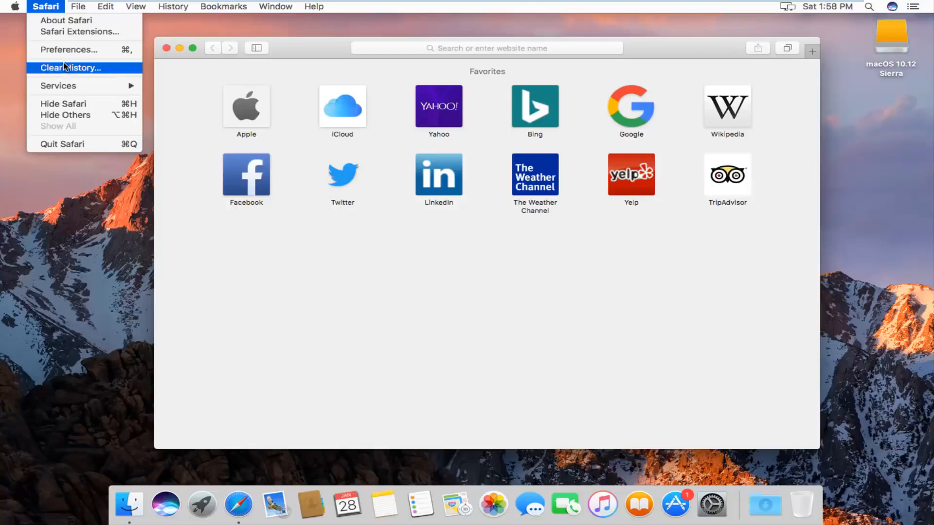
pyautogui.click(115, 78)
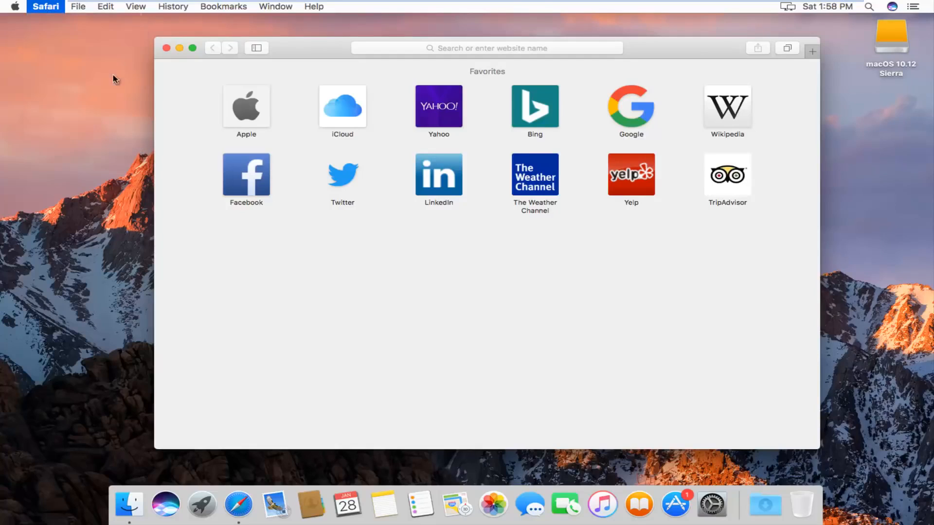
pyautogui.click(173, 7)
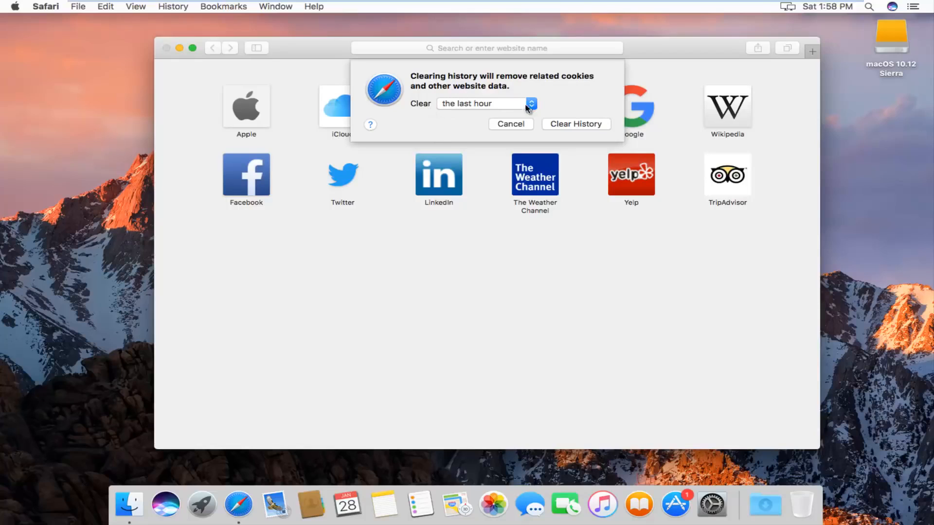
pyautogui.moveTo(503, 104)
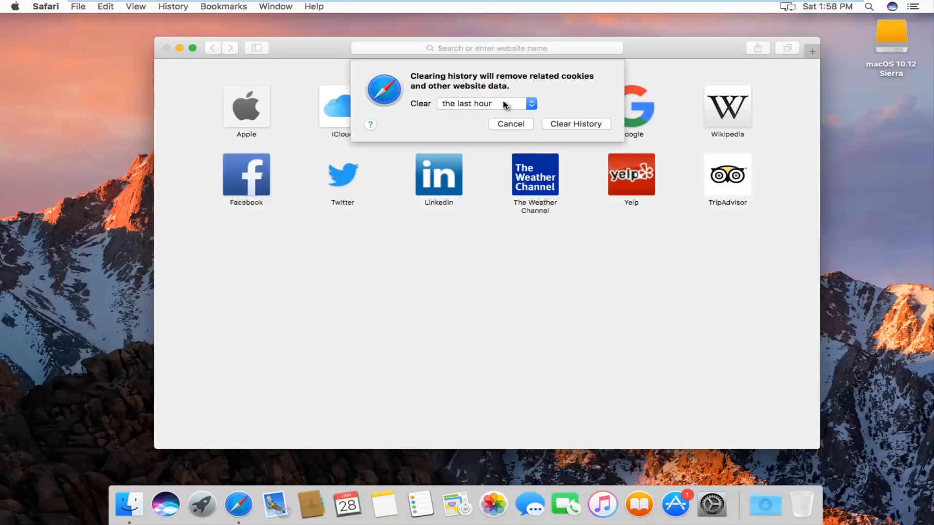
# Set the clearing range to all history and confirm Clear History
pyautogui.click(485, 103)
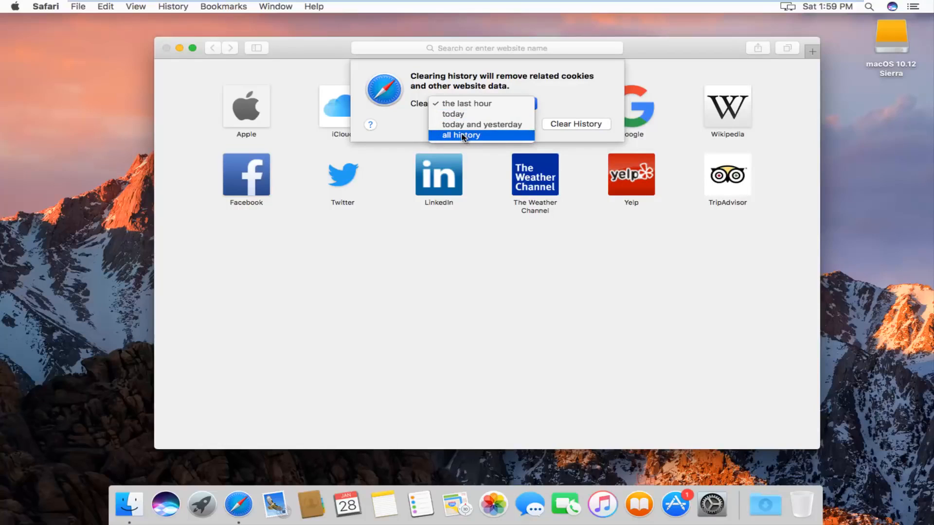
pyautogui.click(460, 135)
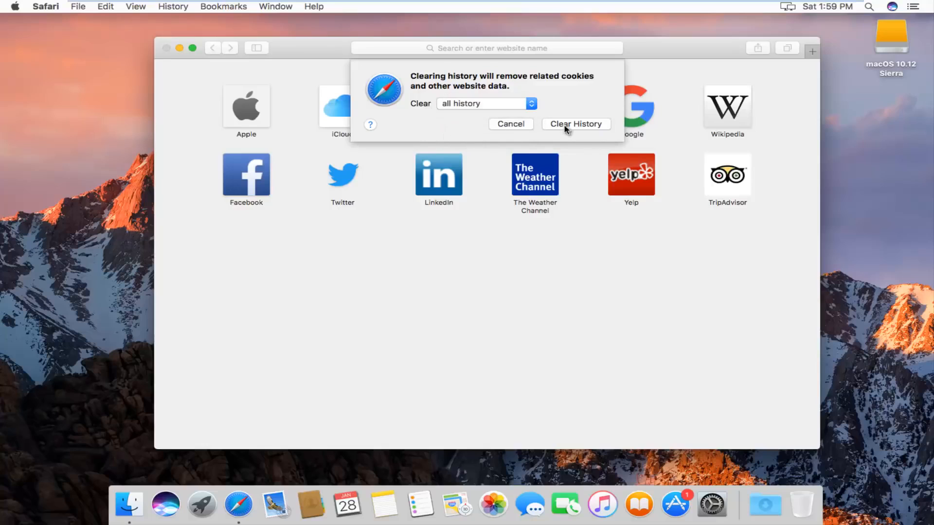
pyautogui.click(575, 124)
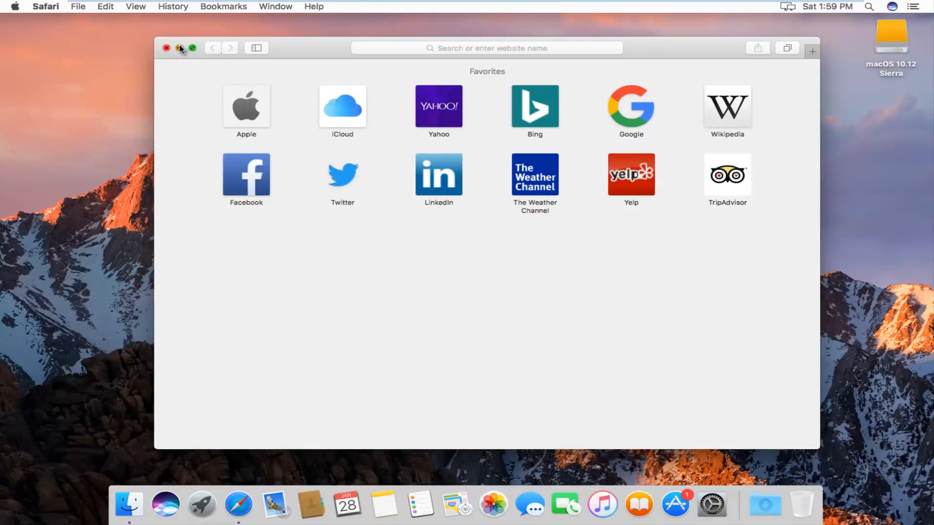
# Close the Safari window, leaving the Finder desktop
pyautogui.click(166, 48)
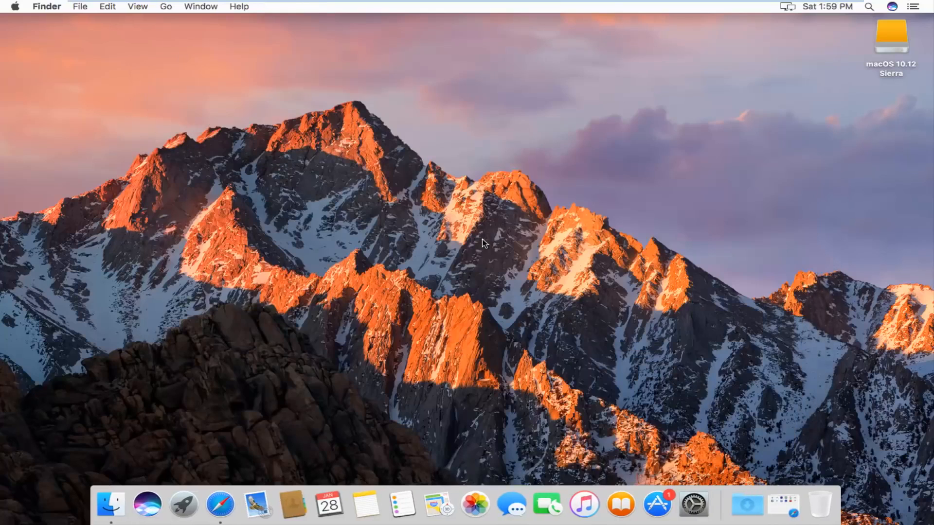